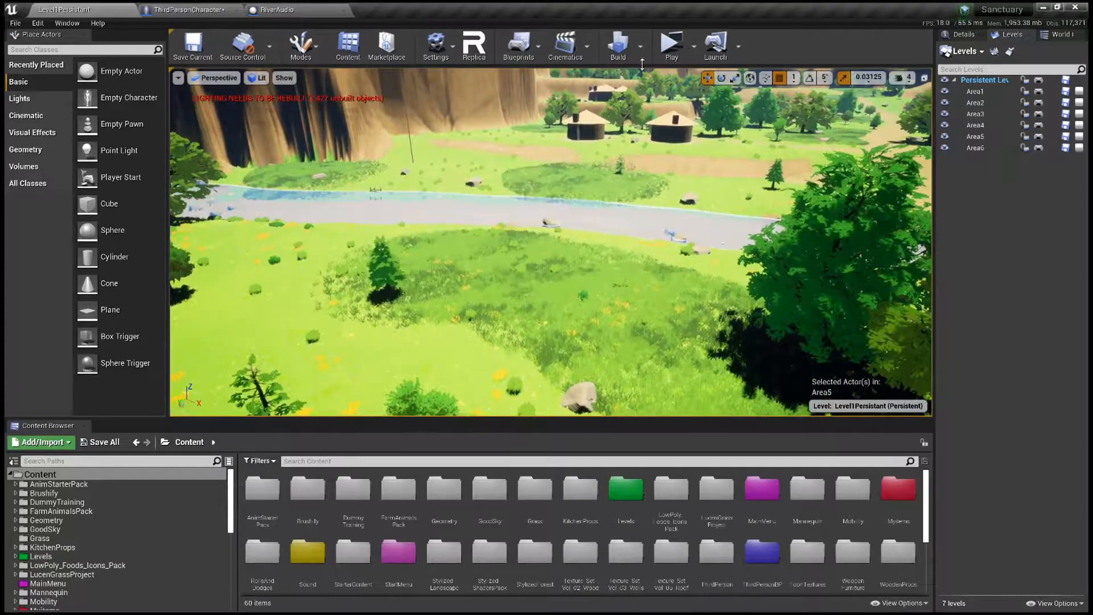
# Step: Play the level and run the character through the grass toward the river and waterfall
pyautogui.click(672, 45)
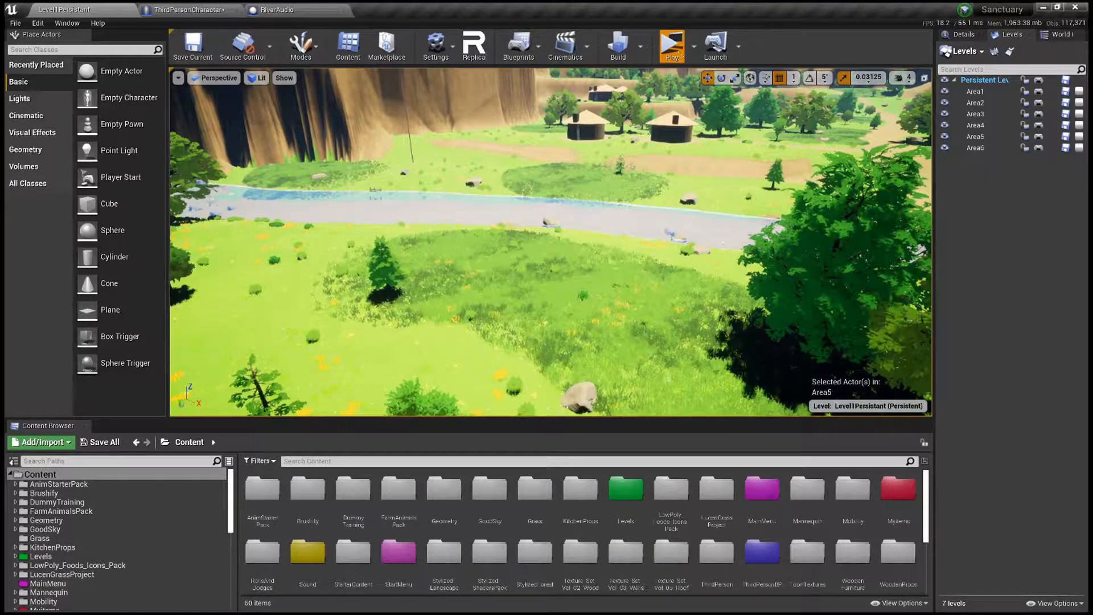
pyautogui.click(671, 46)
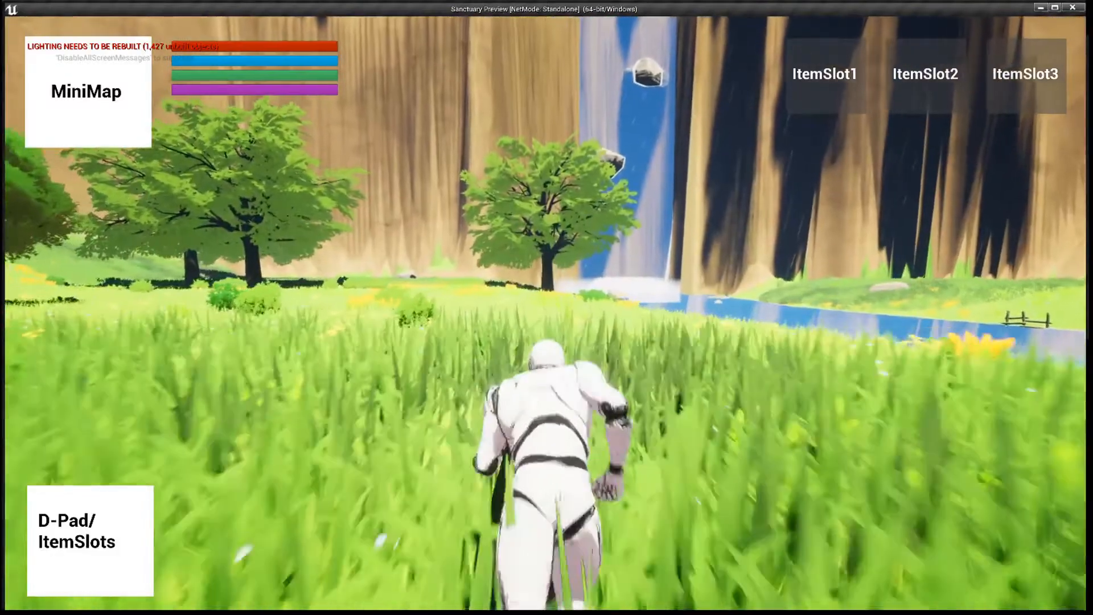
pyautogui.press('w')
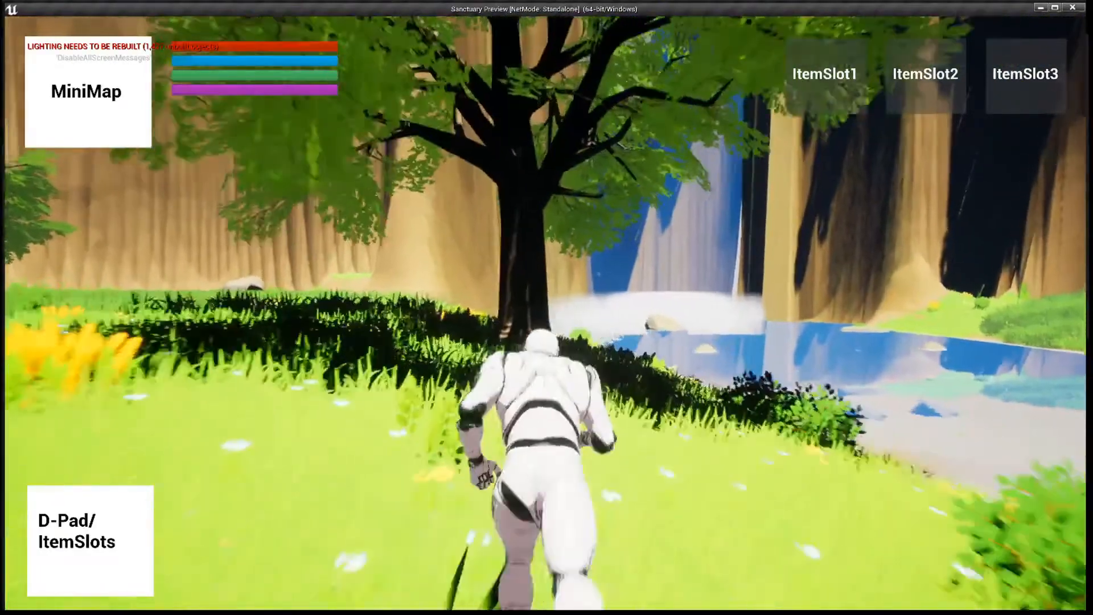
pyautogui.press('w')
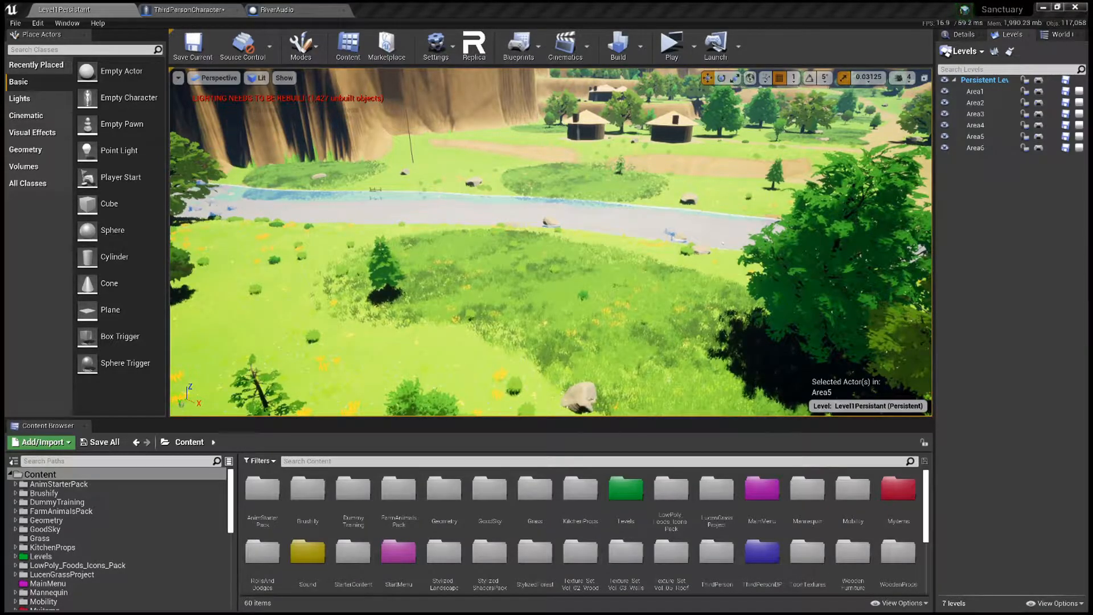
# Step: Browse into the project's Sound folder listing the river and waterfall audio assets
pyautogui.click(306, 555)
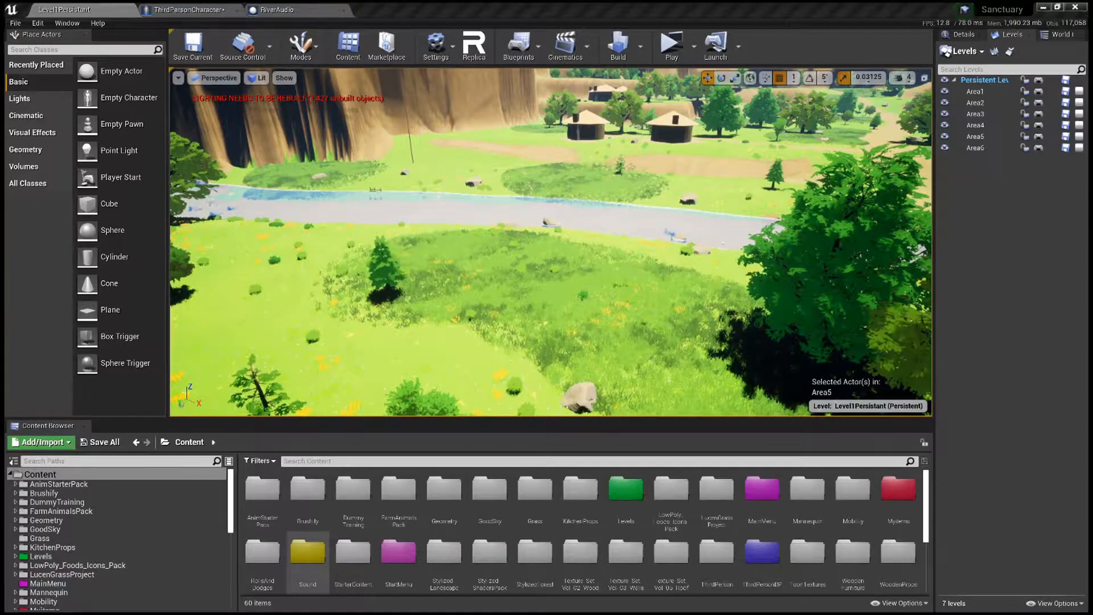
pyautogui.doubleClick(308, 557)
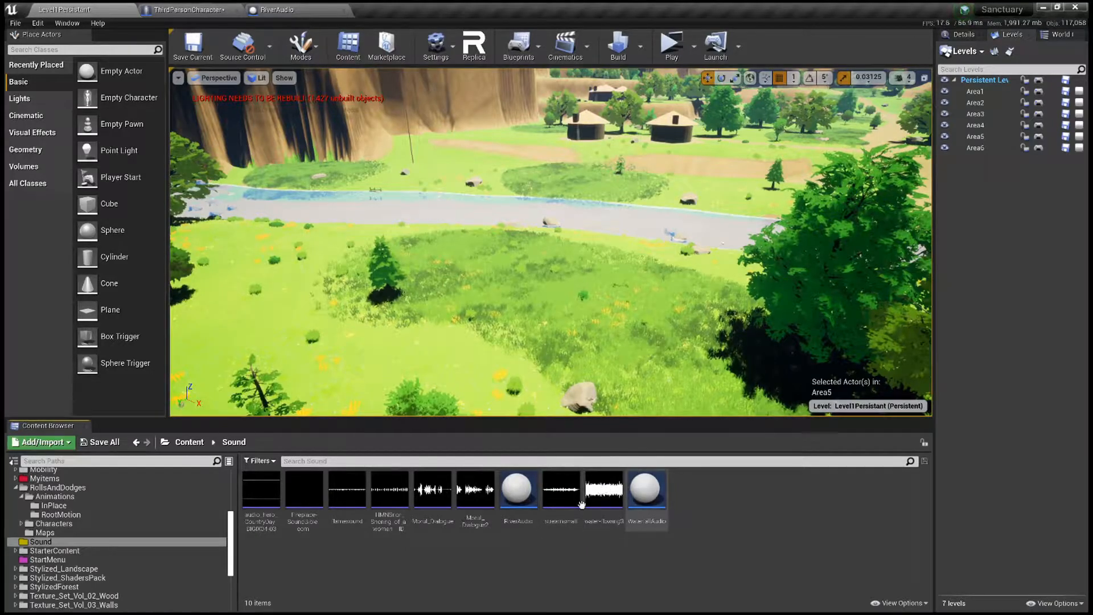
# Step: Edit the RiverAudio blueprint, preview its components and inspect the Box trigger's properties
pyautogui.click(517, 489)
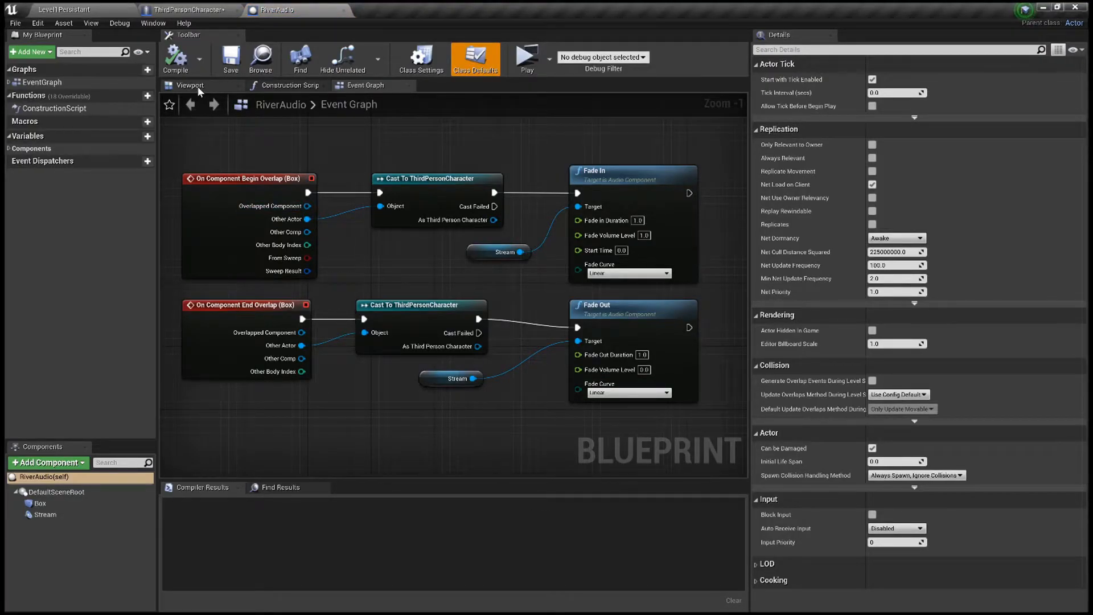
pyautogui.click(190, 85)
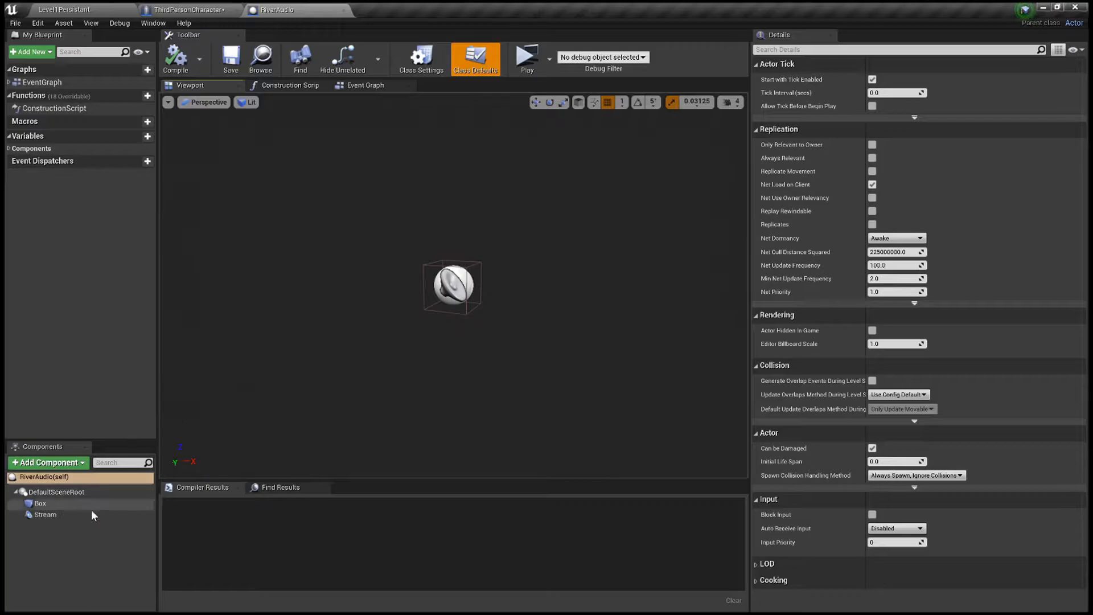
pyautogui.click(40, 502)
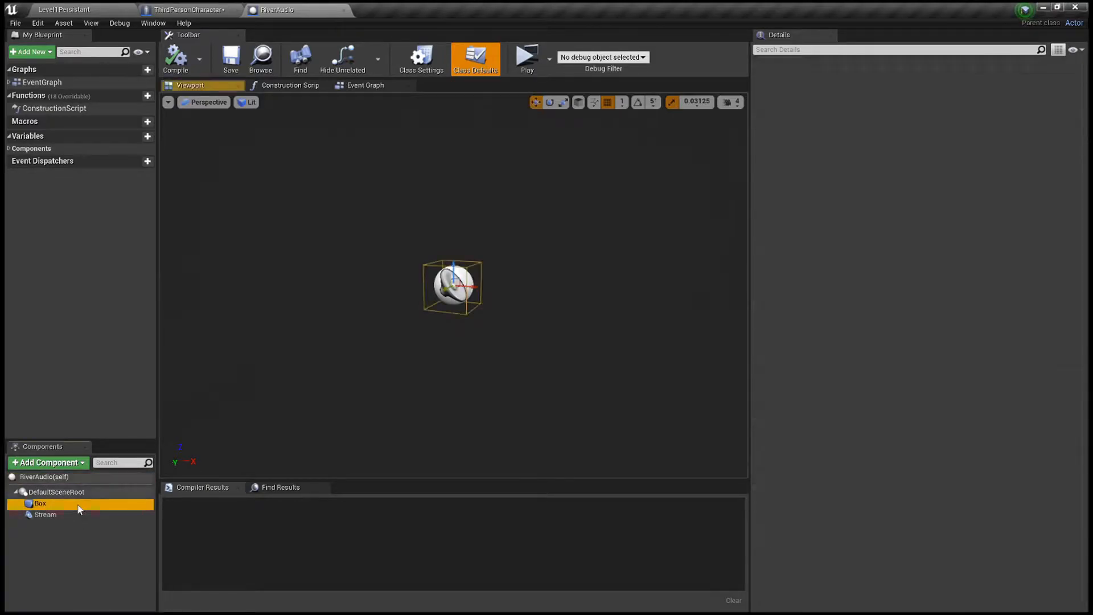
pyautogui.click(40, 502)
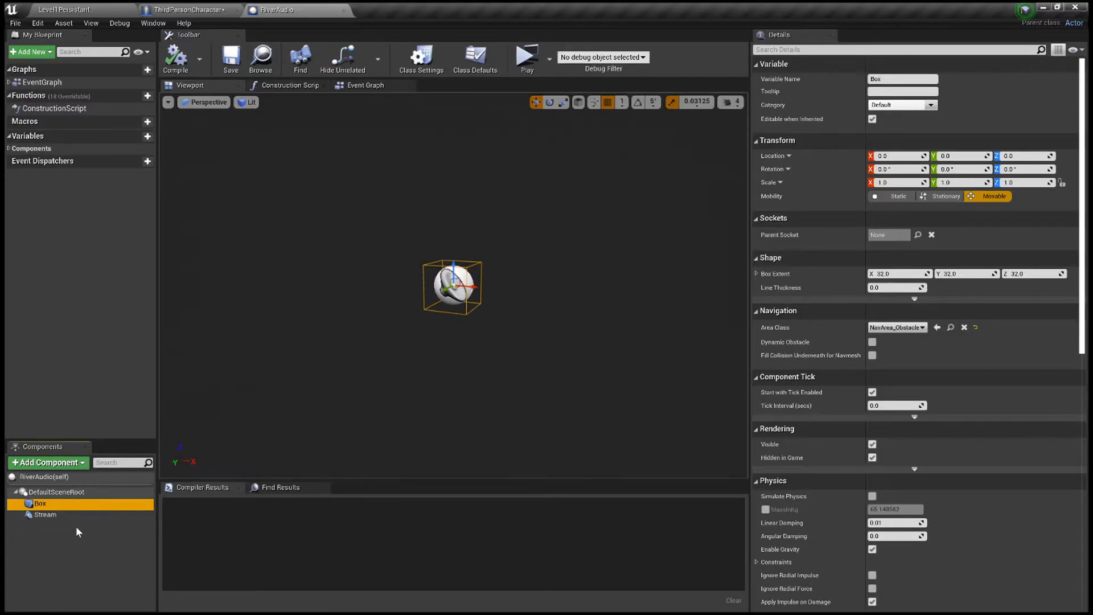
# Step: Inspect the Stream audio component's sound settings in the Details panel
pyautogui.click(44, 515)
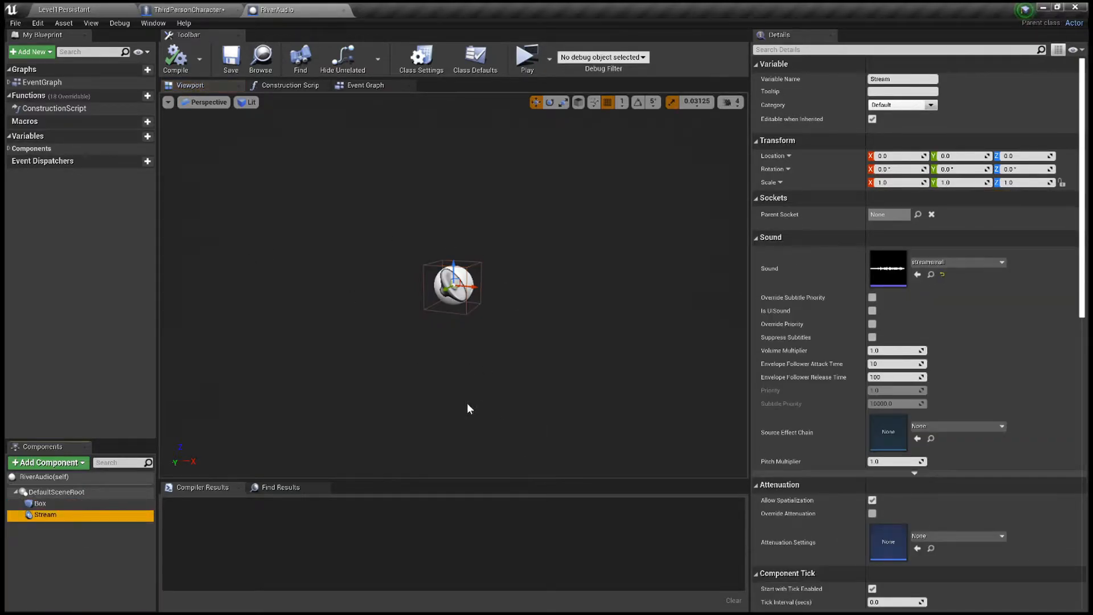
pyautogui.moveTo(67, 477)
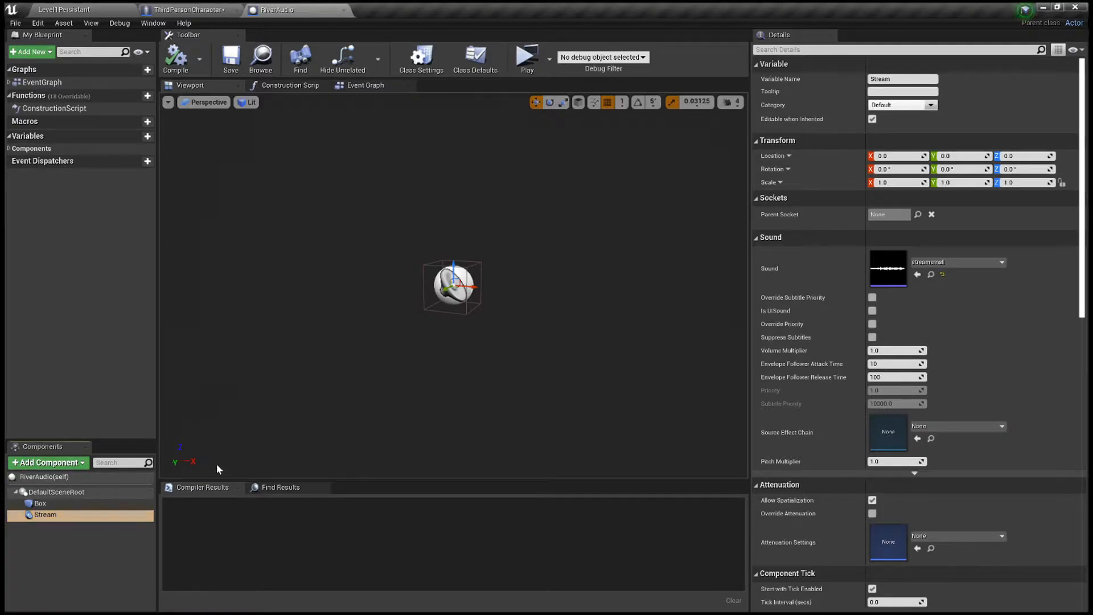
pyautogui.moveTo(134, 386)
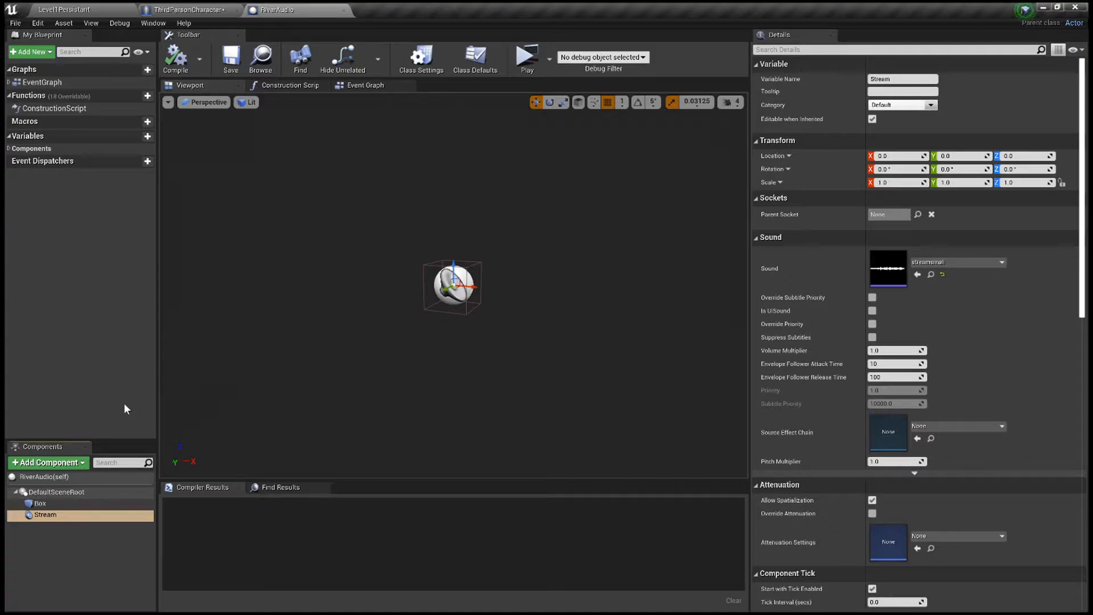
pyautogui.click(45, 515)
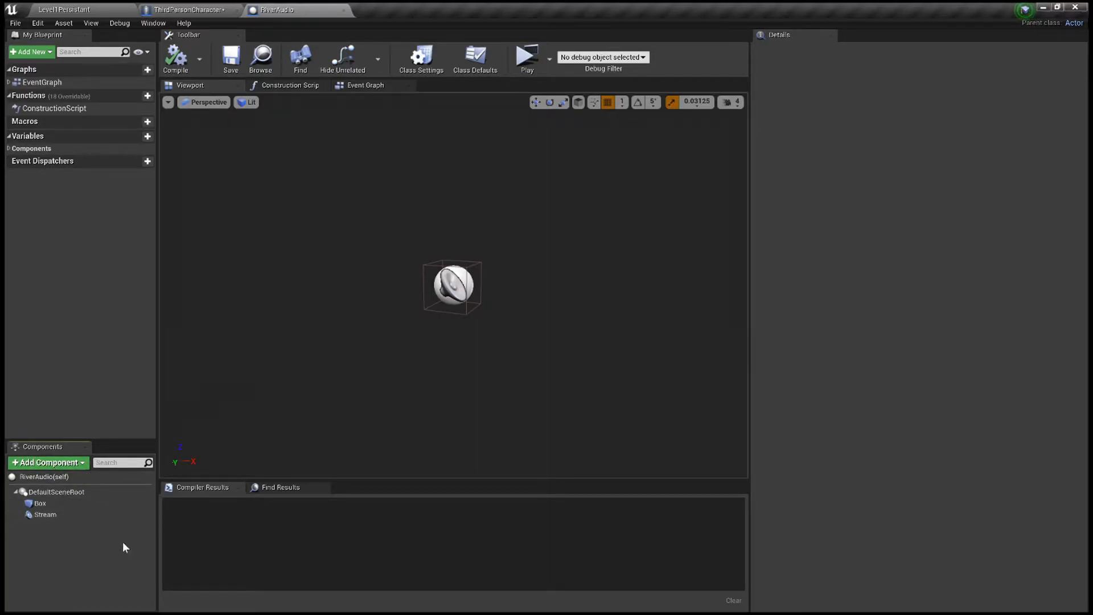
pyautogui.click(45, 515)
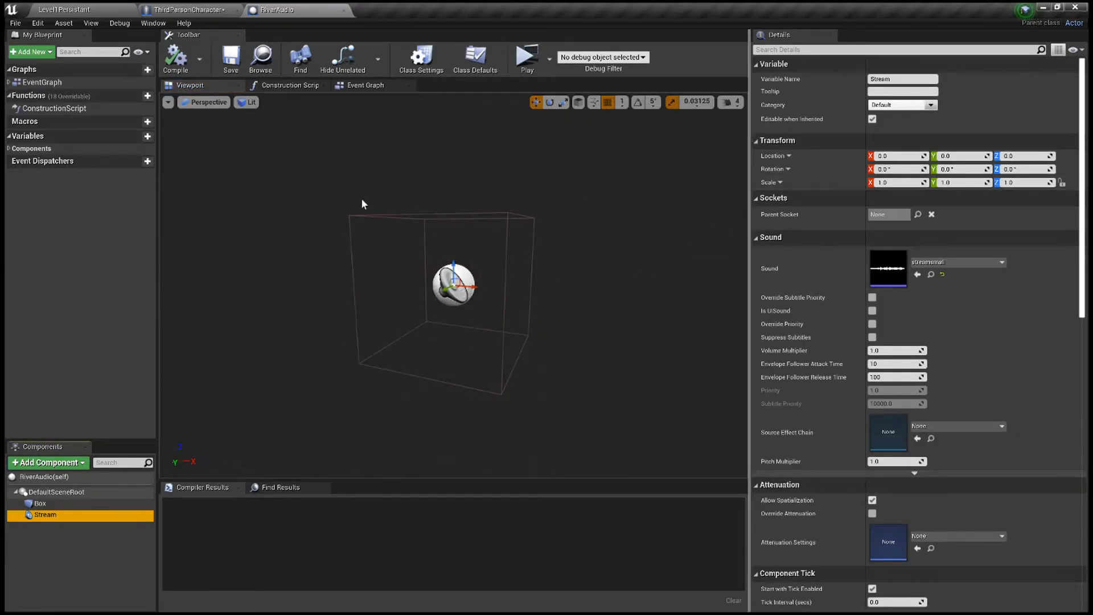
pyautogui.moveTo(591, 262)
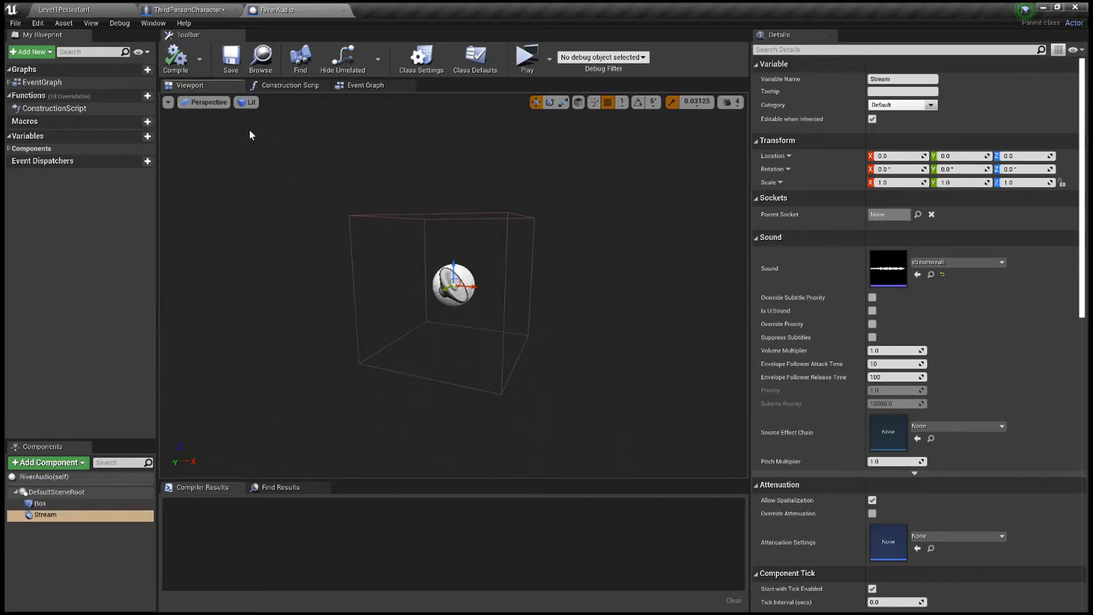
pyautogui.moveTo(325, 179)
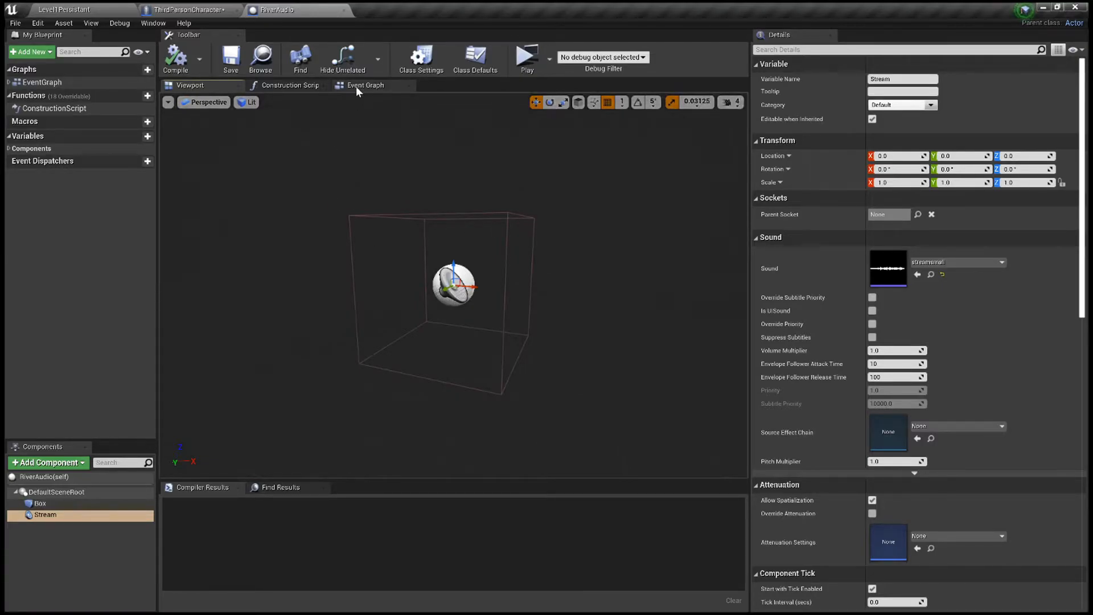
pyautogui.click(366, 85)
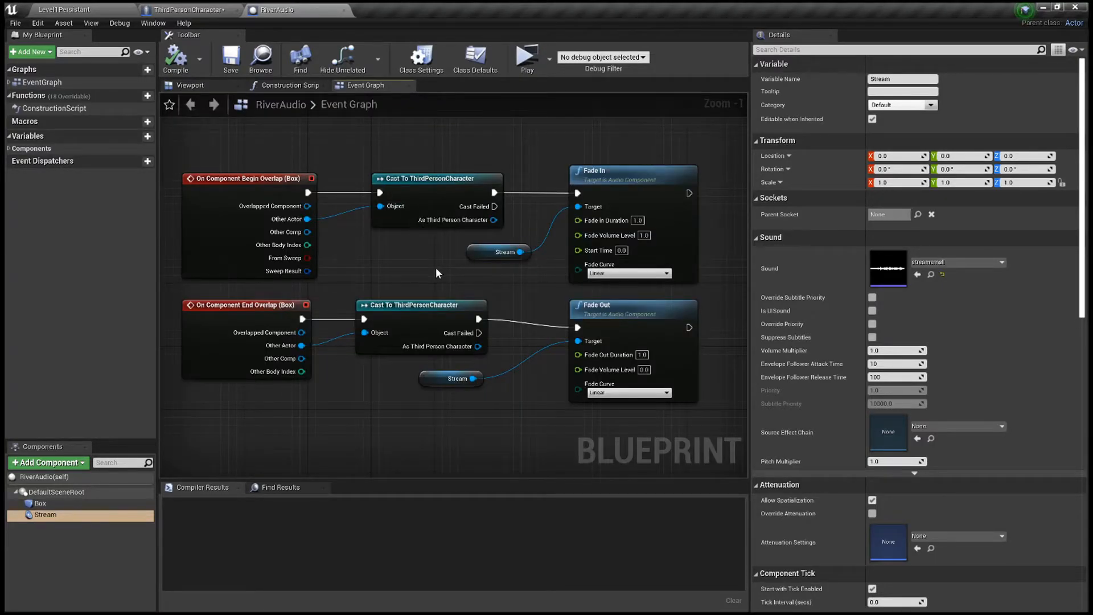
pyautogui.click(483, 252)
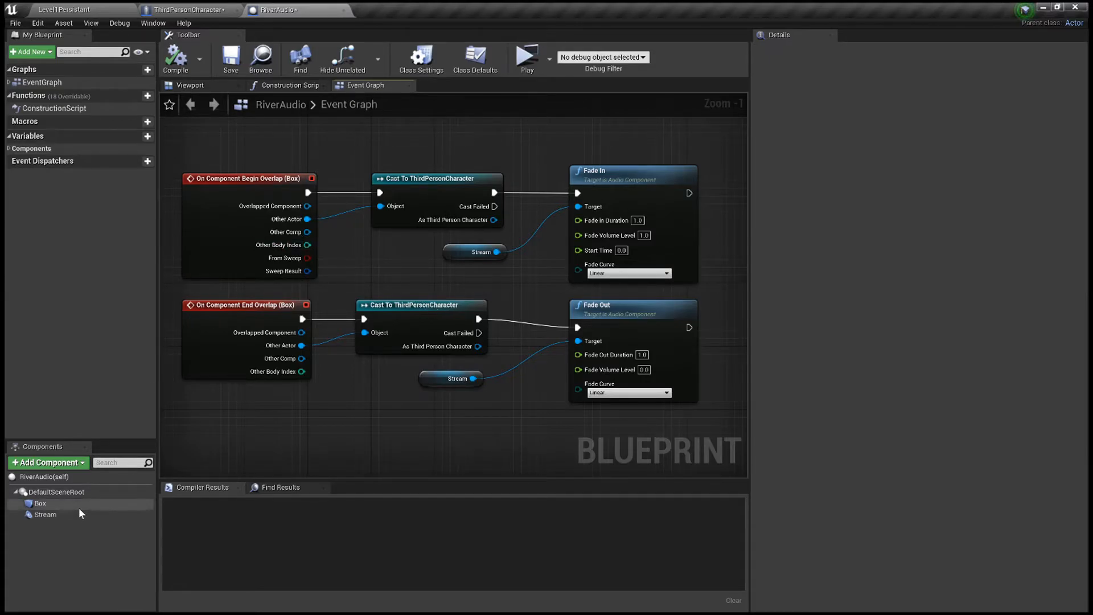
pyautogui.click(40, 503)
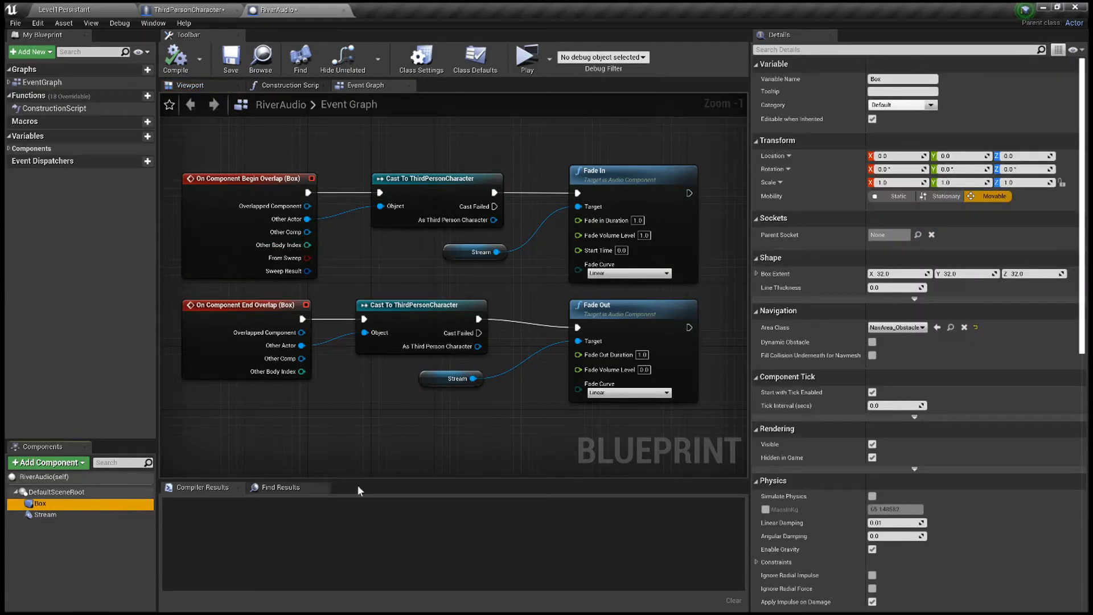
pyautogui.scroll(-3)
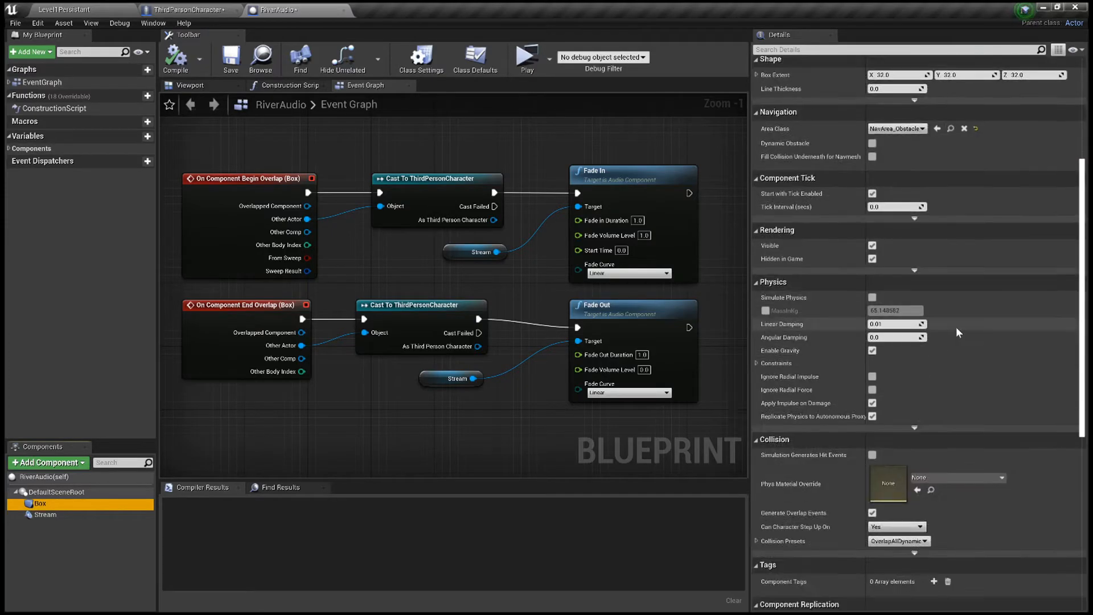
pyautogui.scroll(-3)
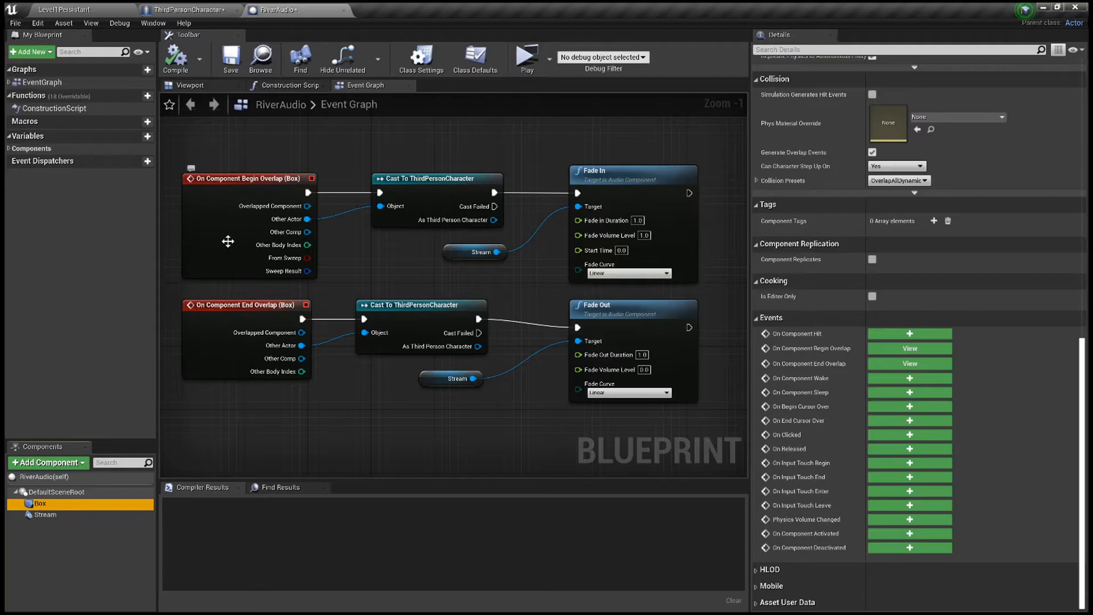
pyautogui.moveTo(392, 206)
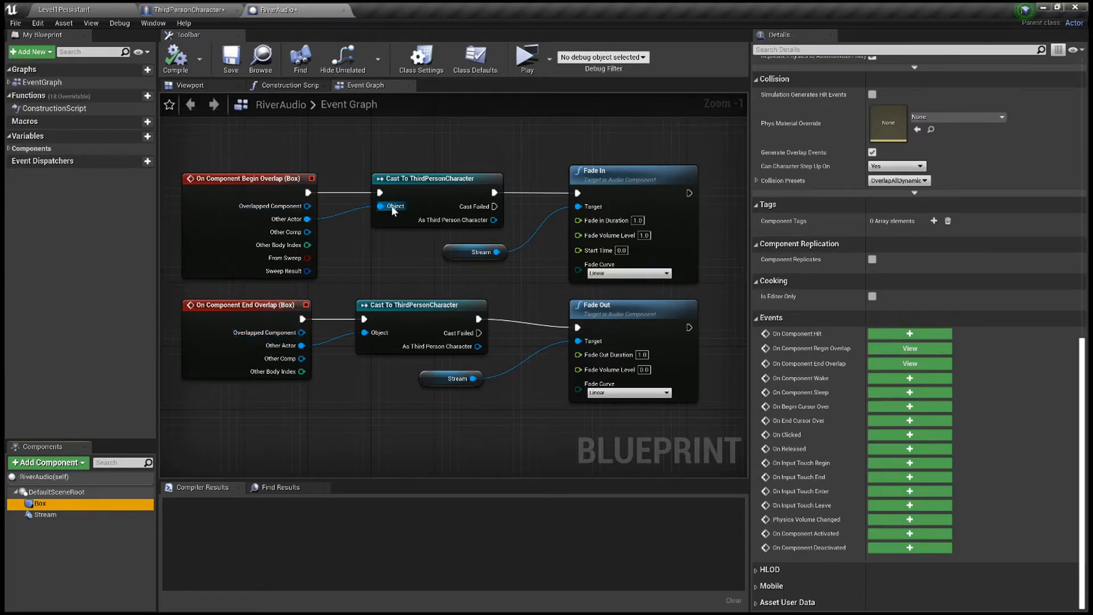
pyautogui.moveTo(427, 147)
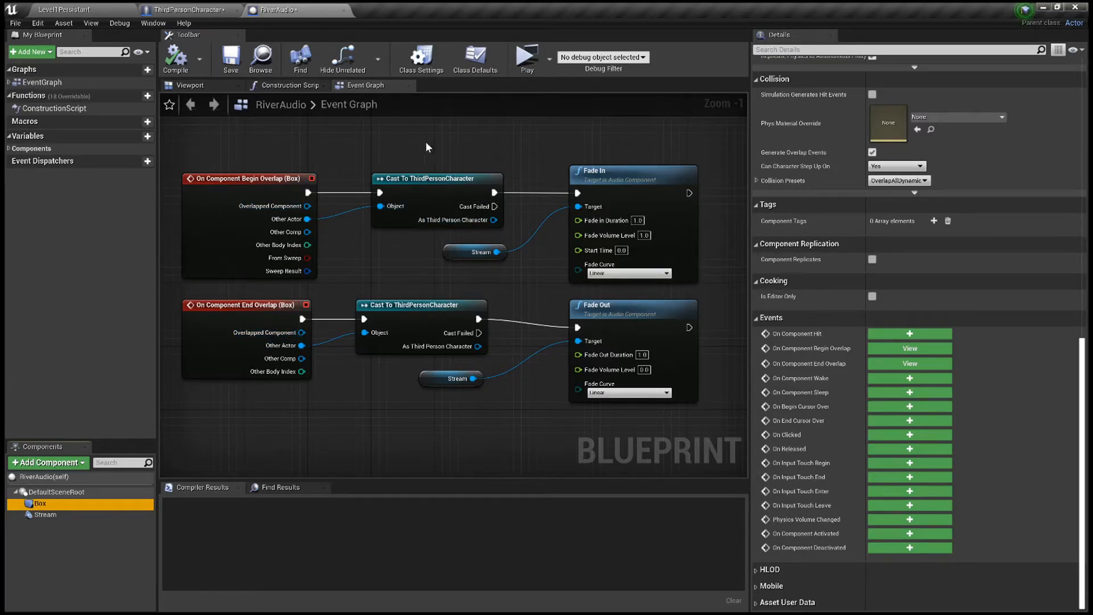
pyautogui.moveTo(435, 206)
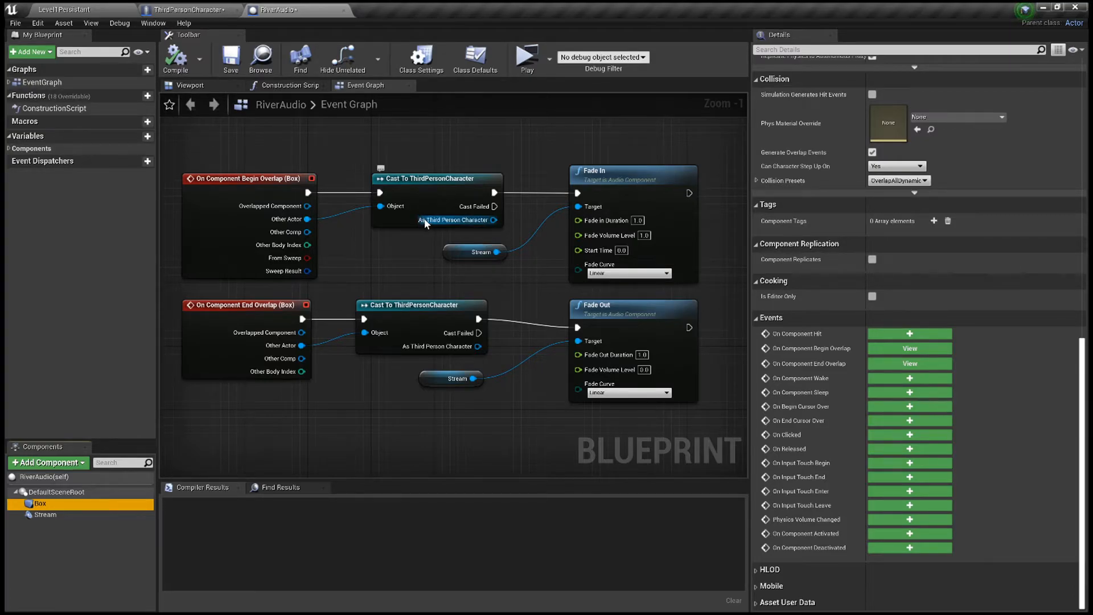
pyautogui.moveTo(436, 227)
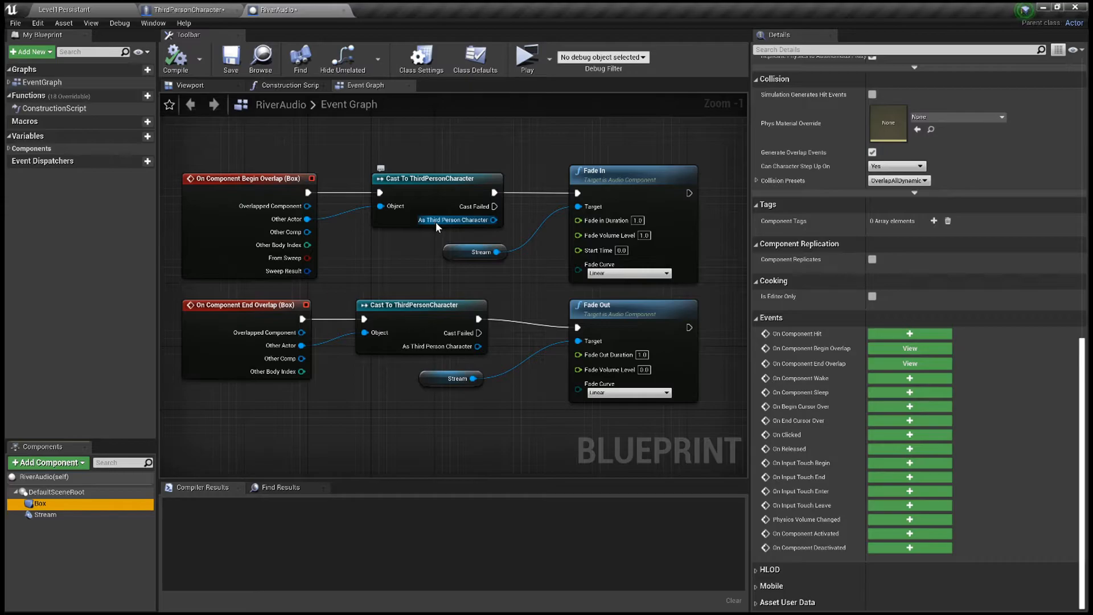
pyautogui.moveTo(459, 227)
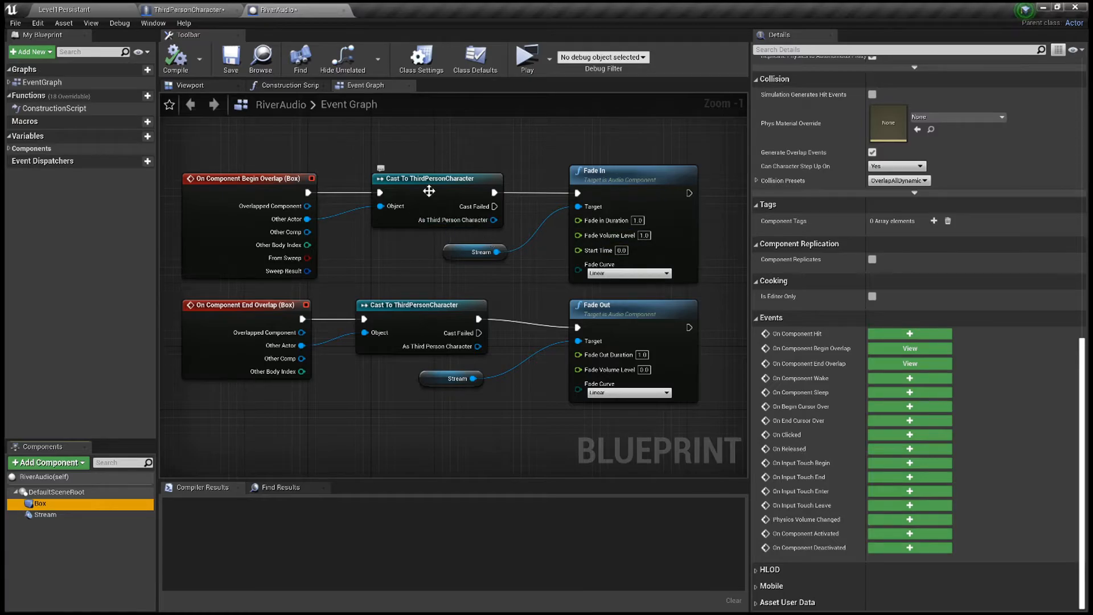
pyautogui.click(428, 178)
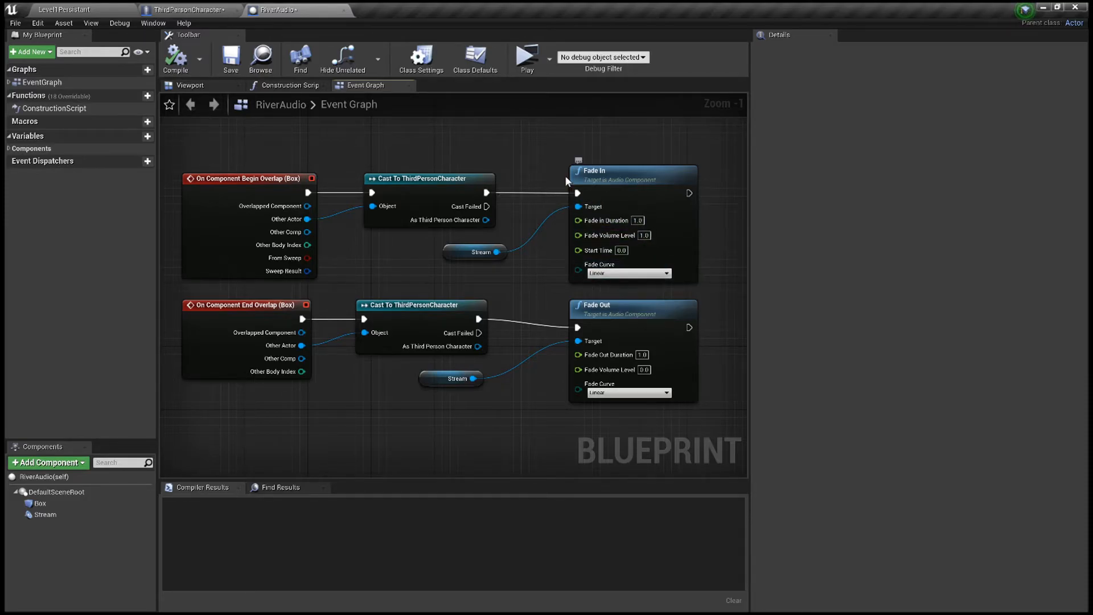
pyautogui.click(474, 252)
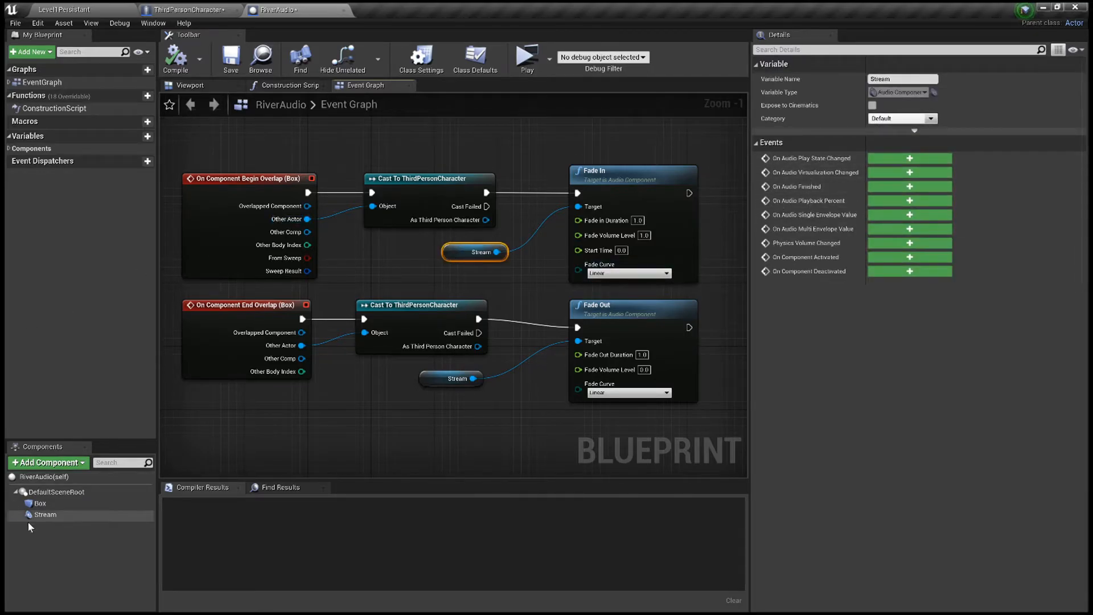
pyautogui.click(45, 515)
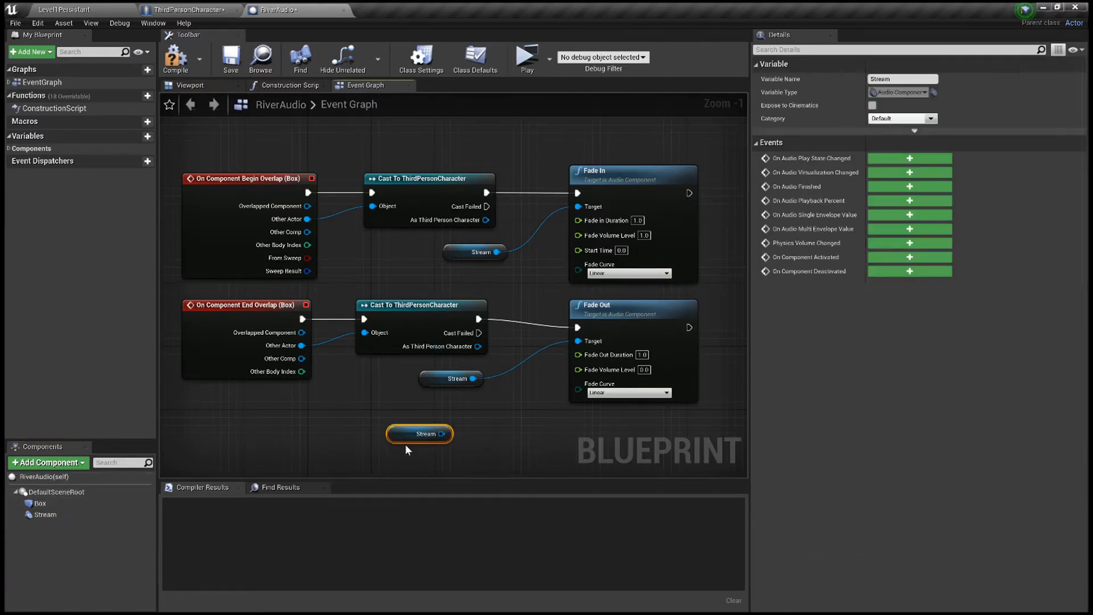
pyautogui.moveTo(434, 467)
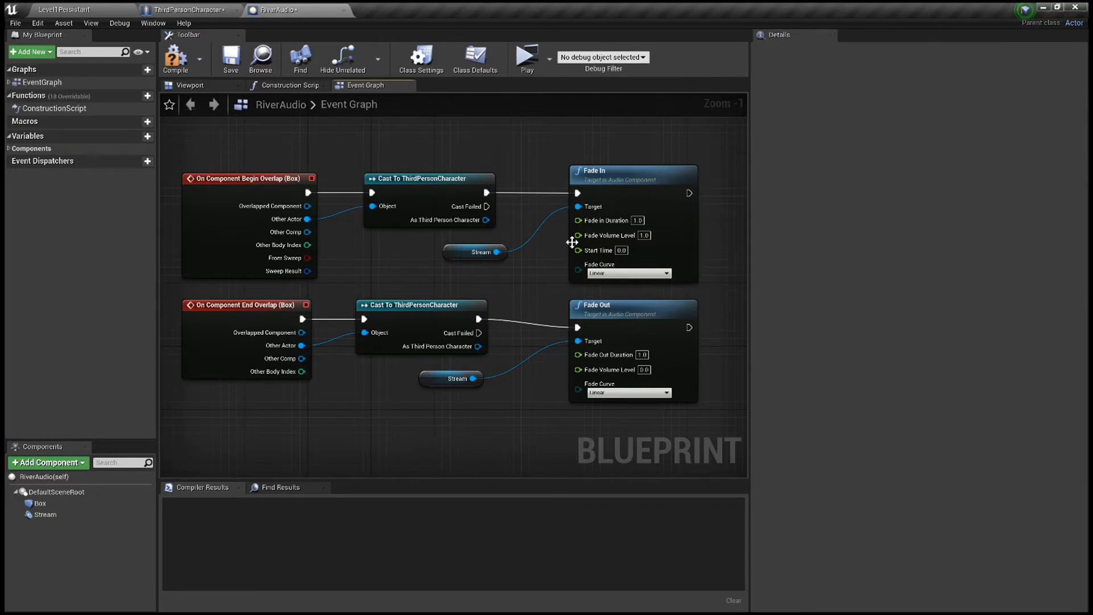
pyautogui.moveTo(616, 328)
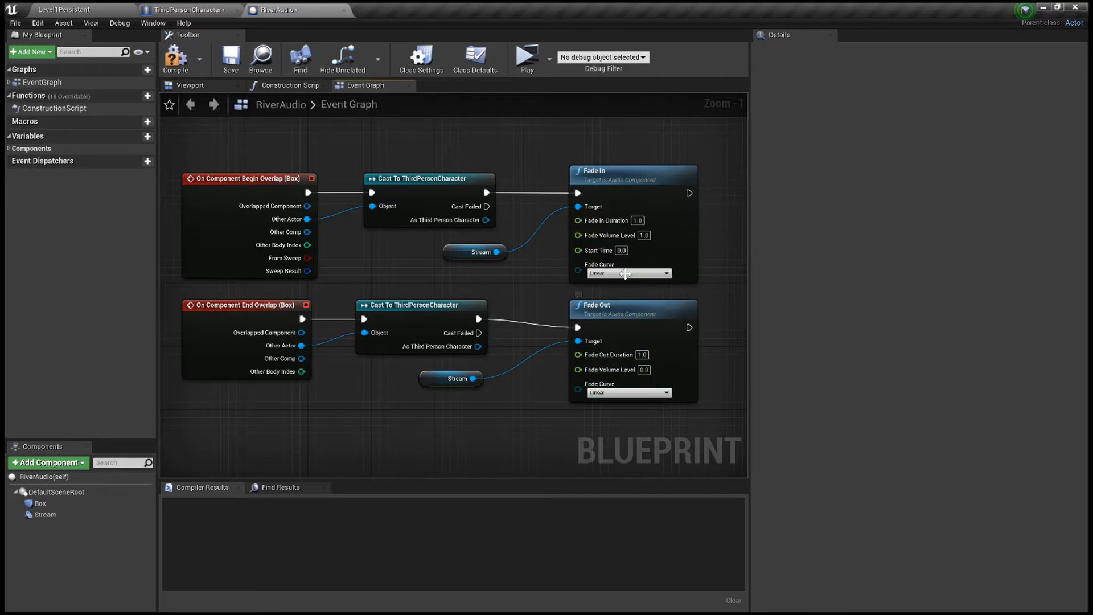
pyautogui.moveTo(672, 315)
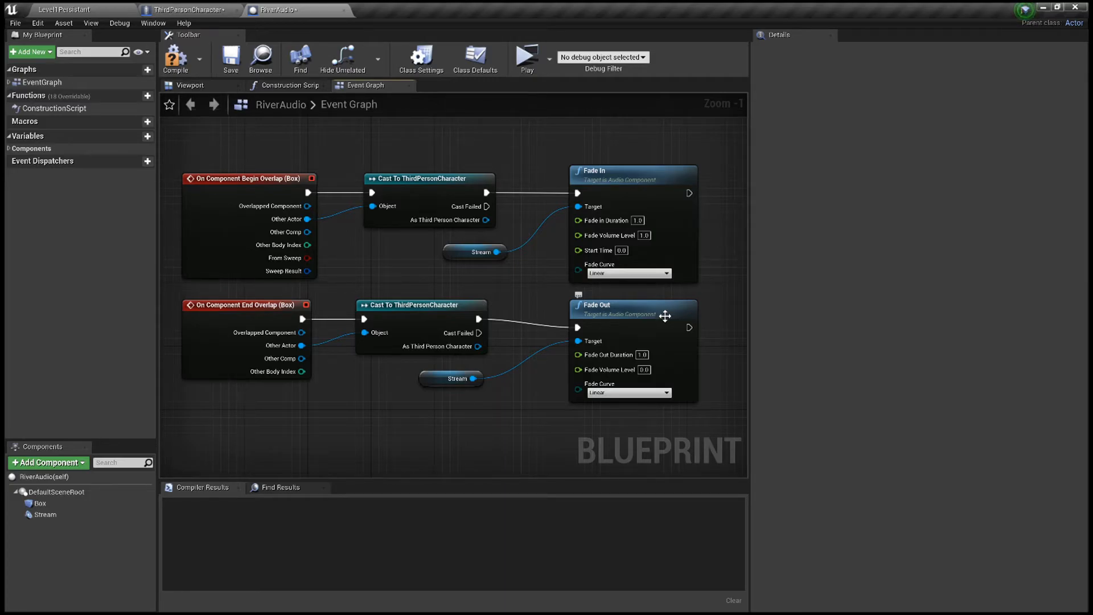
pyautogui.moveTo(673, 290)
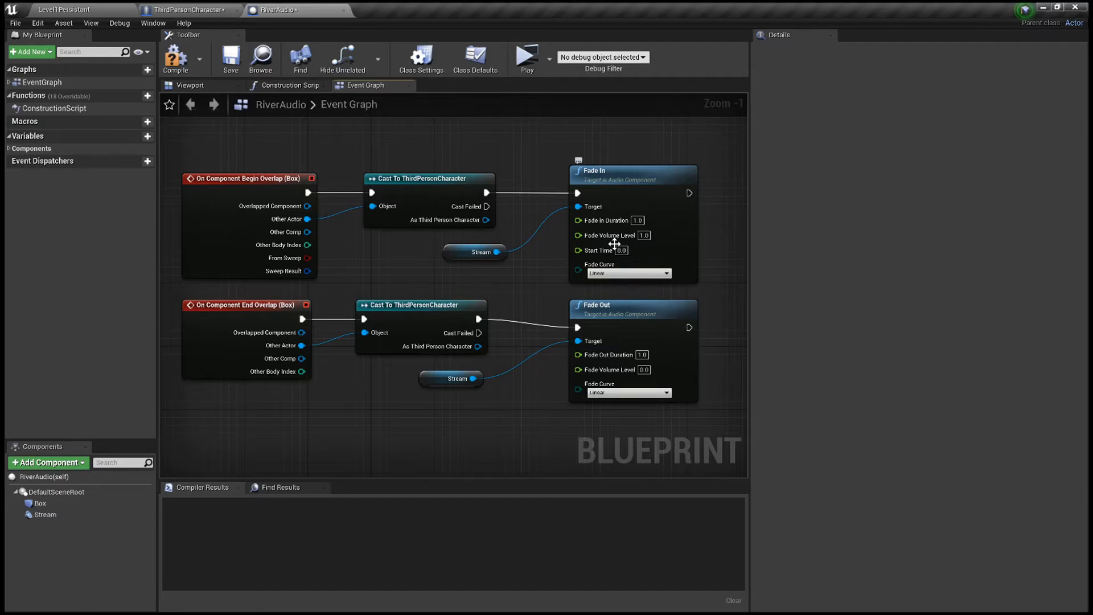
pyautogui.moveTo(673, 225)
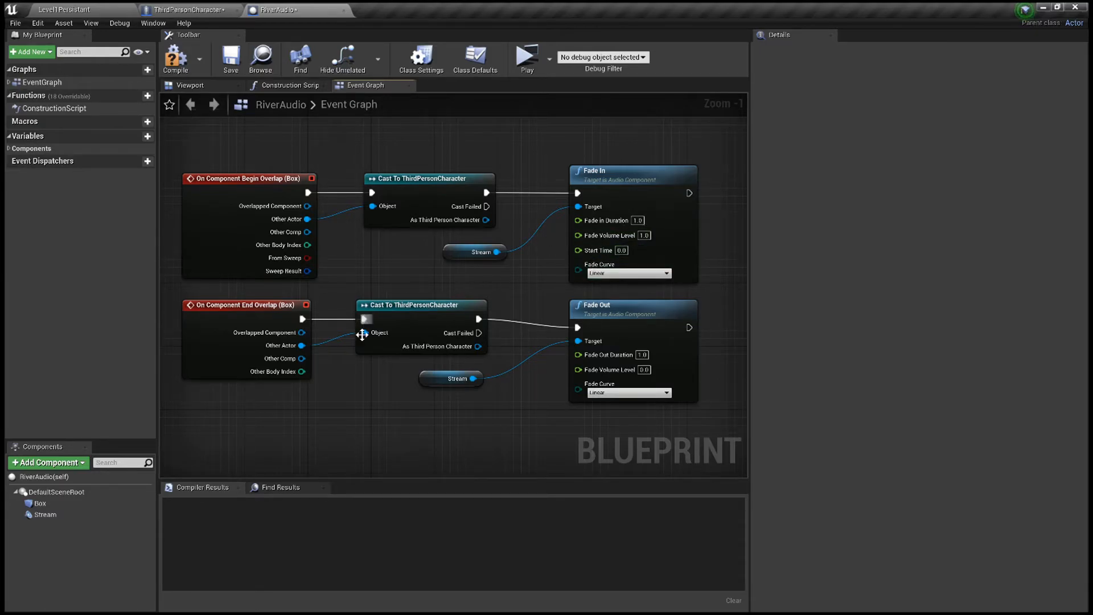
pyautogui.moveTo(562, 291)
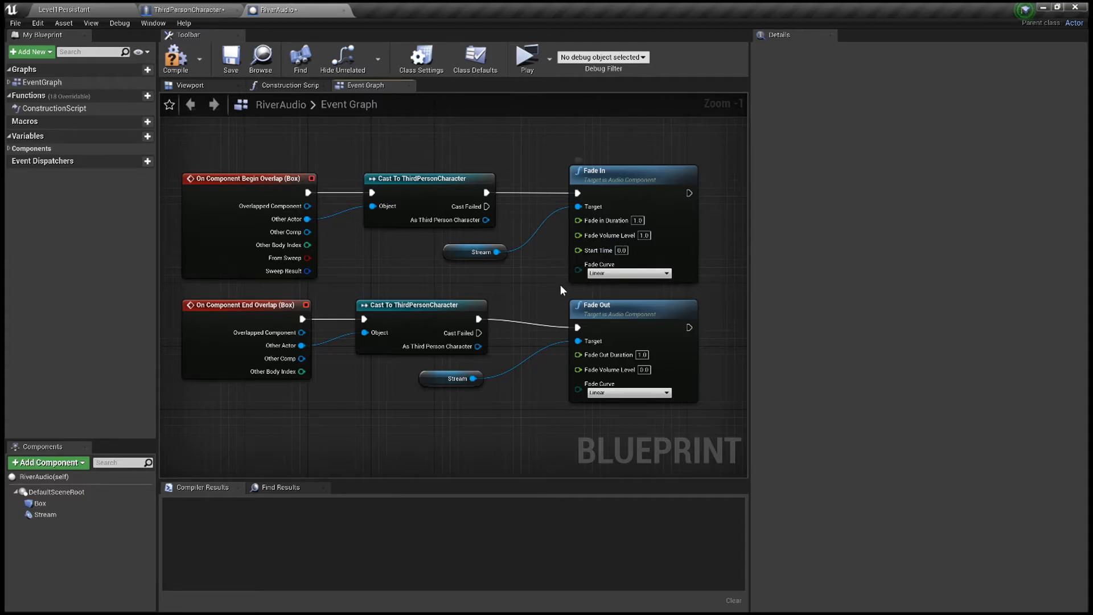
pyautogui.moveTo(535, 301)
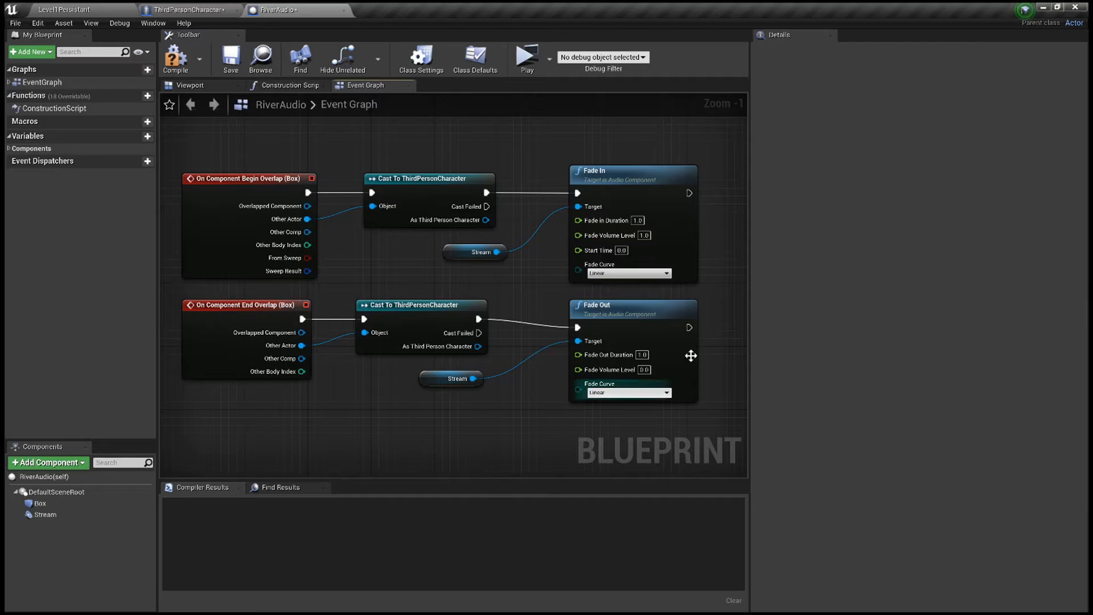
# Step: Return to the LevelPersistant editor and start a new play session of the grassy scene
pyautogui.click(176, 58)
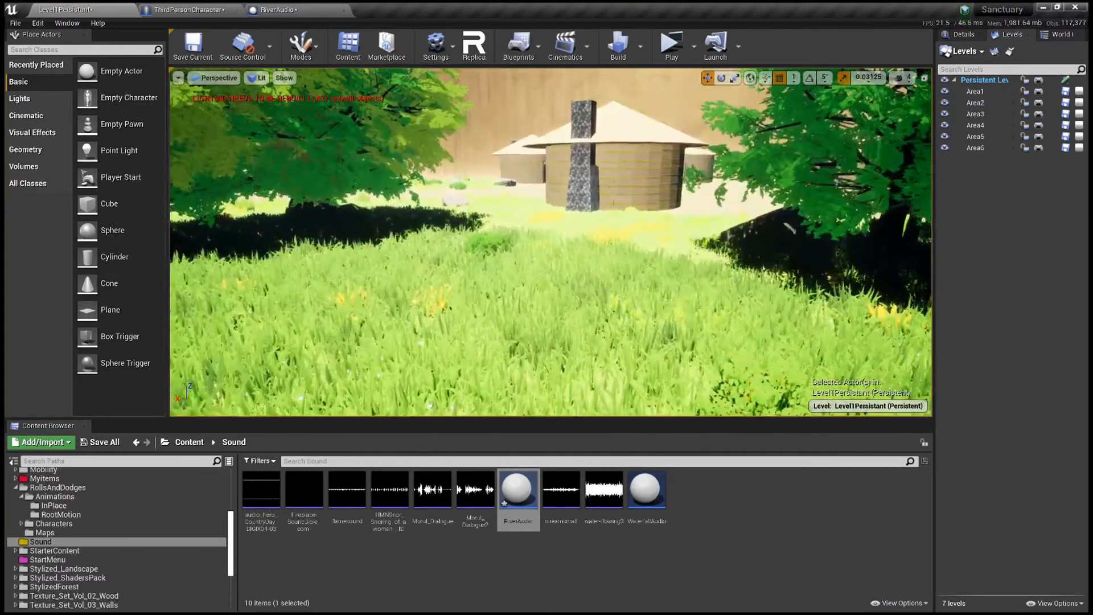
pyautogui.click(671, 44)
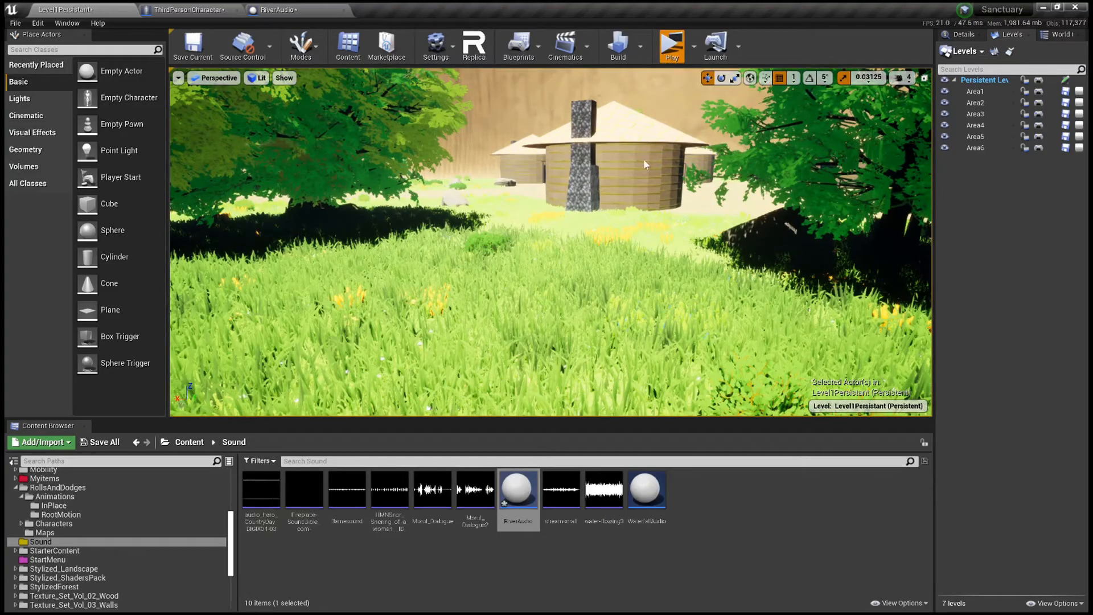
pyautogui.click(670, 45)
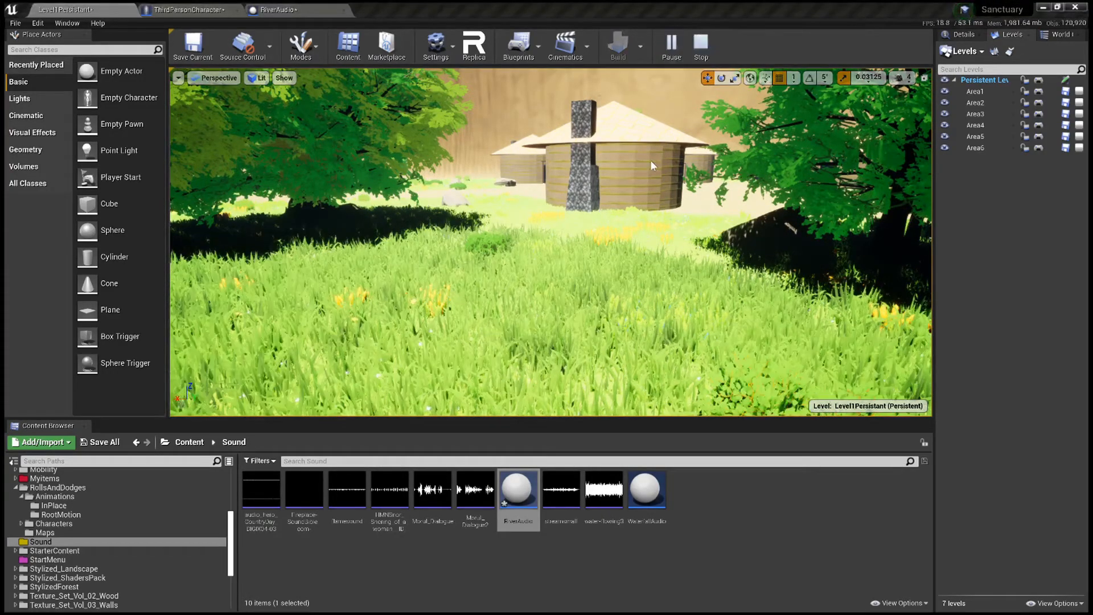